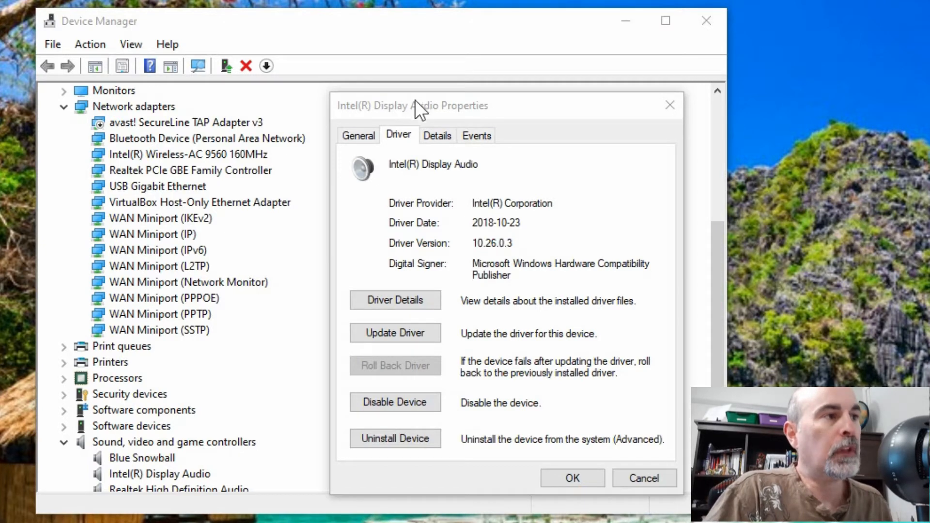
mouse_move(409, 186)
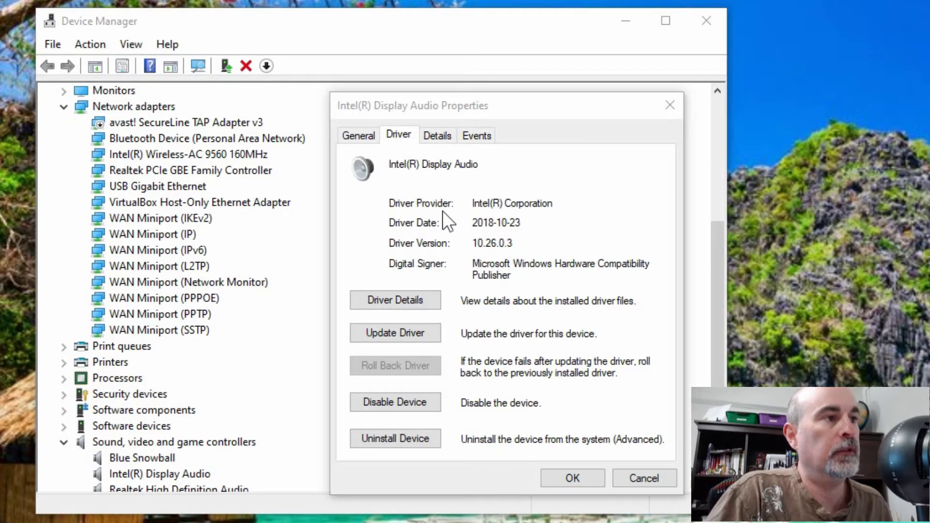
mouse_move(557, 205)
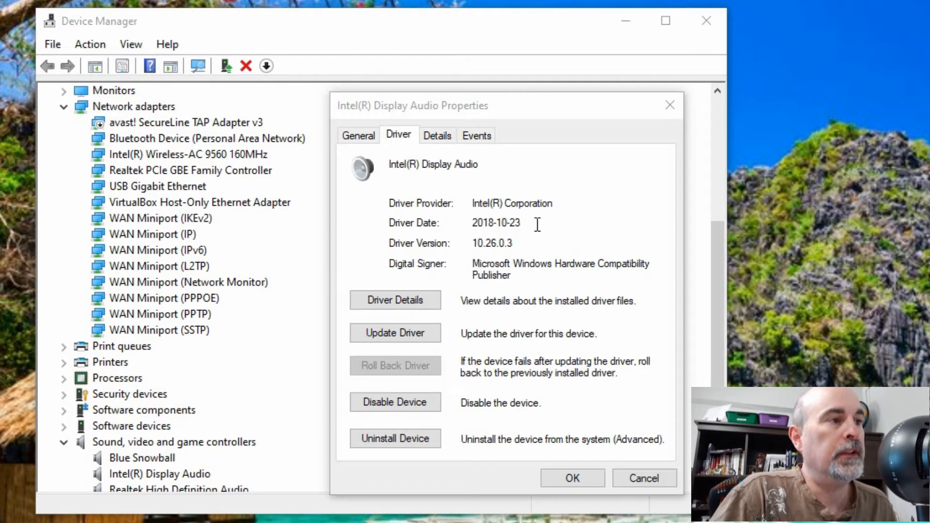
mouse_move(469, 267)
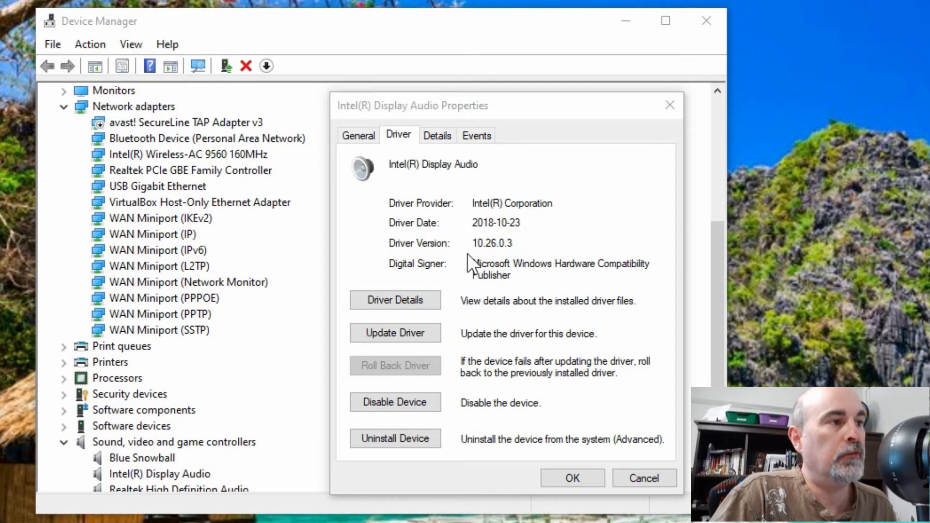
mouse_move(537, 247)
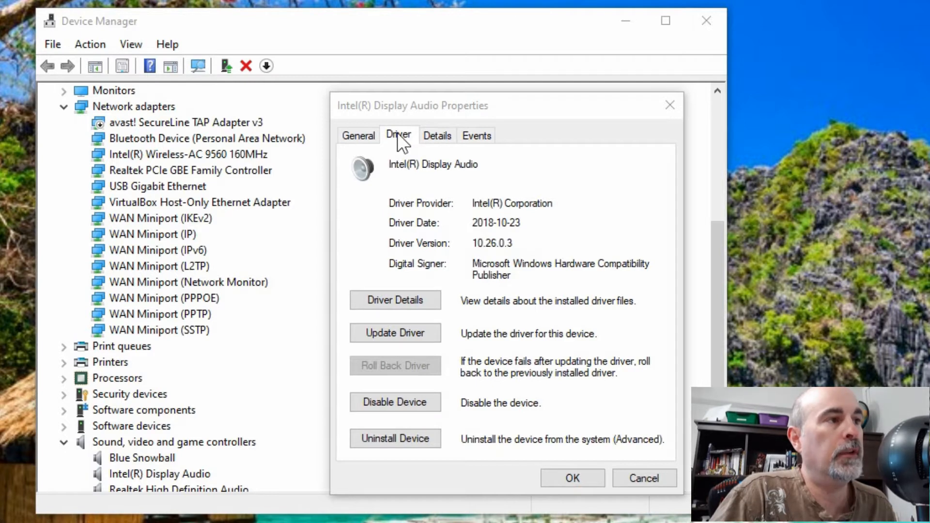
mouse_move(207, 387)
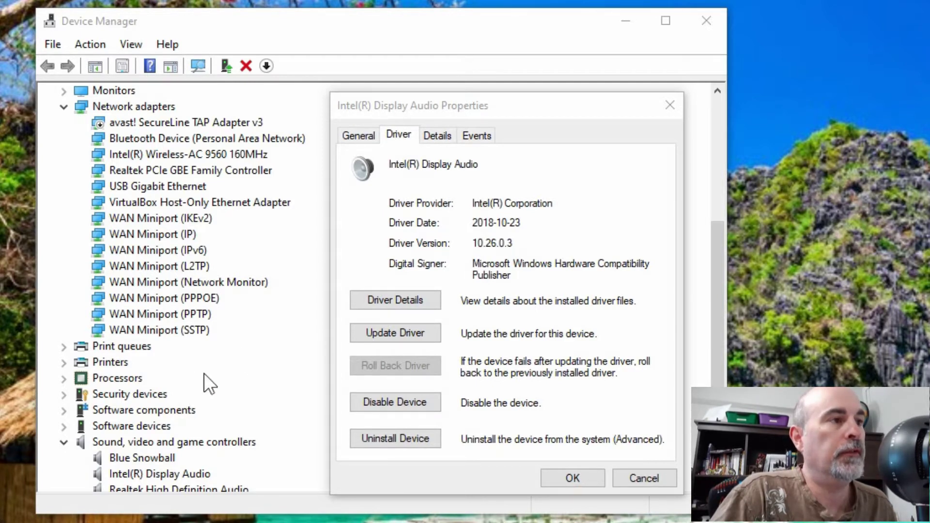
mouse_move(460, 273)
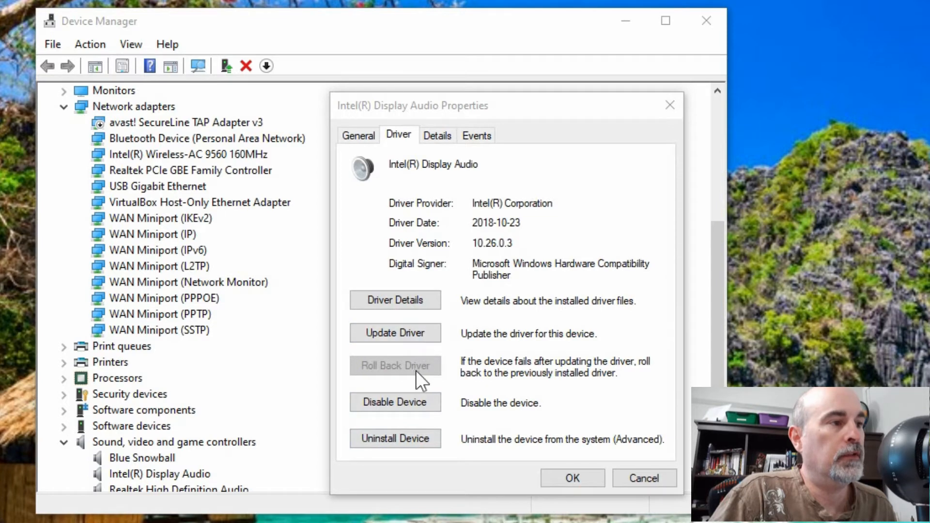
mouse_move(403, 380)
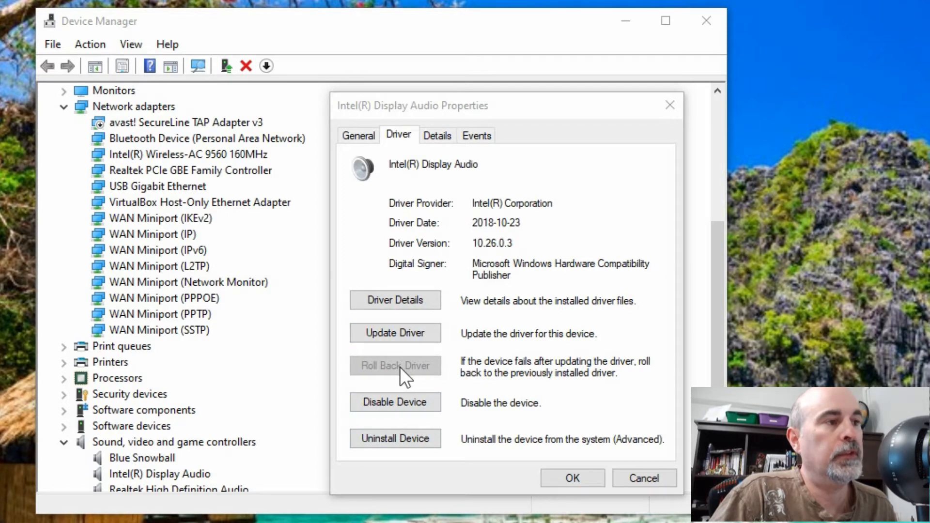
mouse_move(407, 340)
text(gpedit)
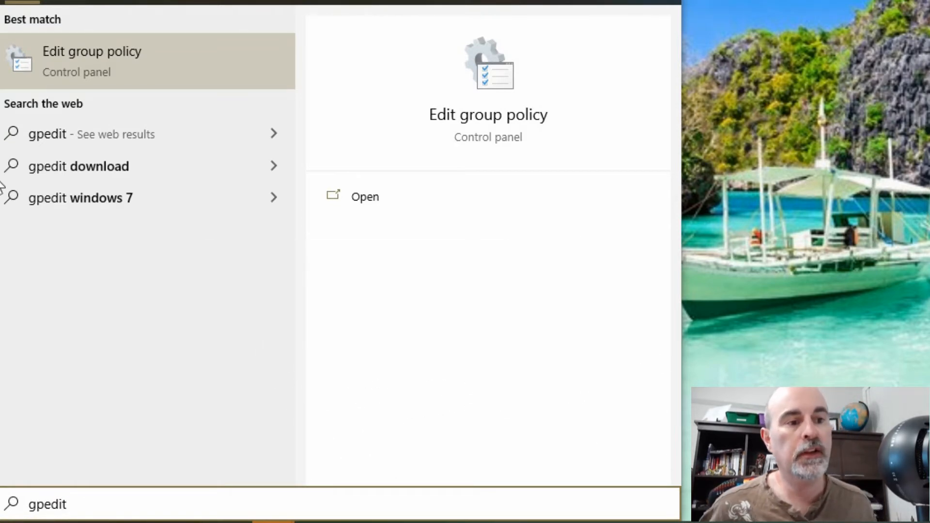
mouse_move(69, 67)
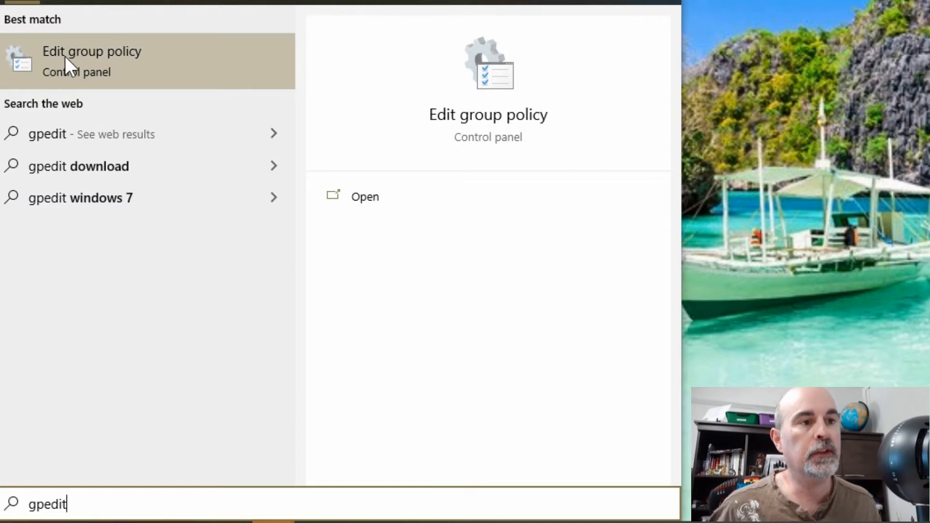
mouse_move(111, 72)
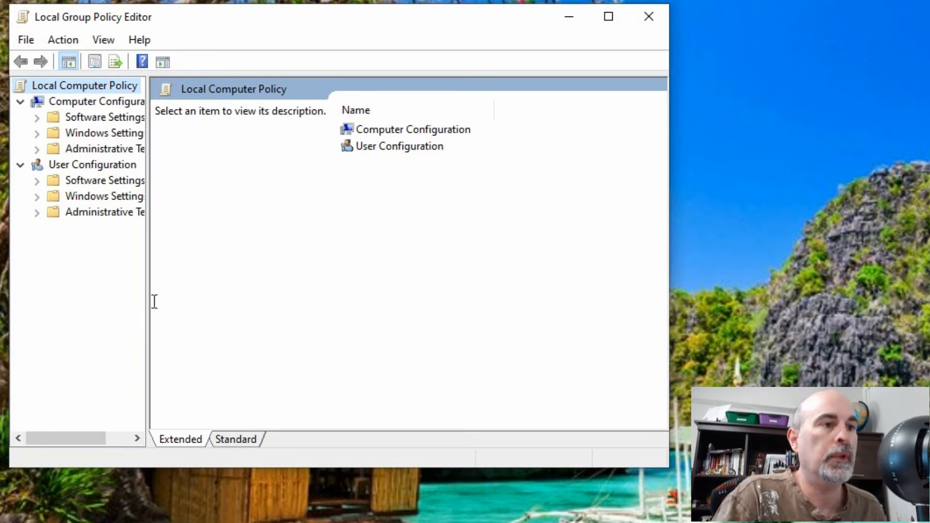
Step: Widen the editor and browse to Computer Configuration > Administrative Templates > Windows Components > Windows Update
drag(150, 297, 212, 296)
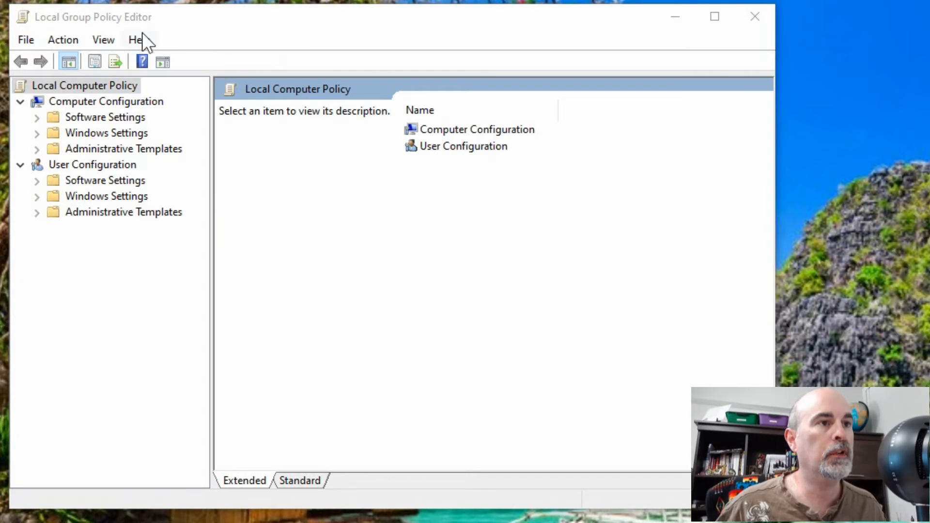
click(106, 101)
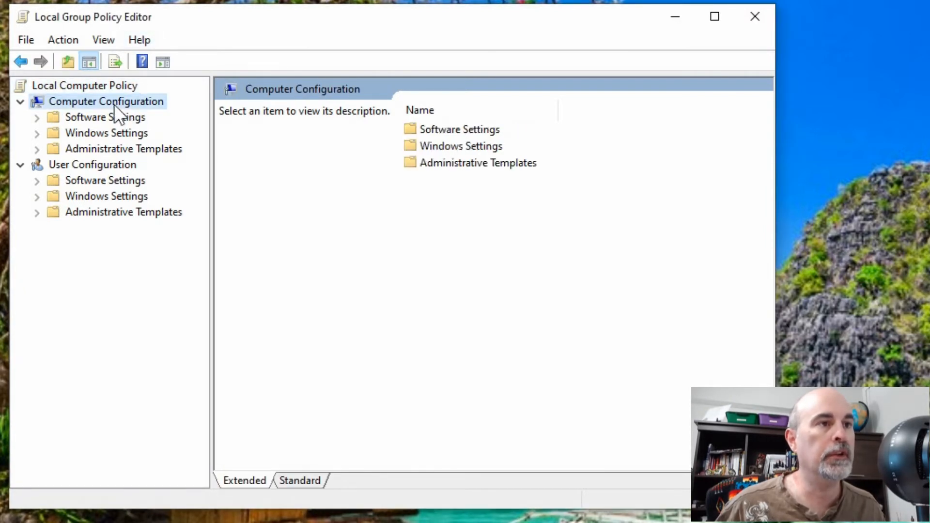
mouse_move(111, 150)
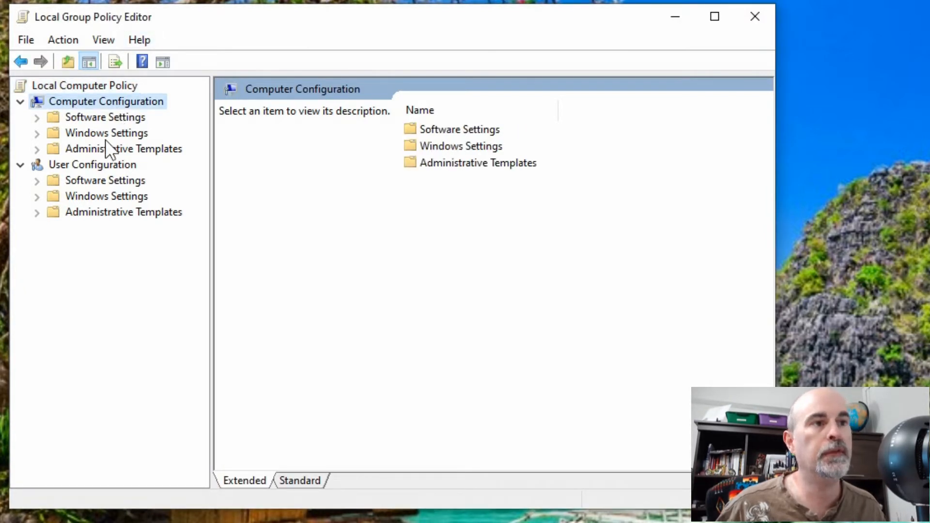
click(115, 149)
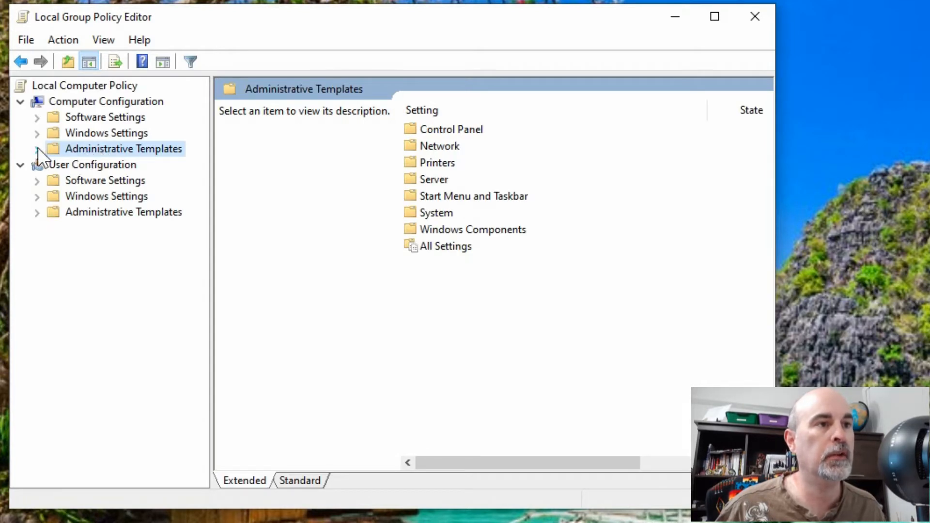
click(36, 149)
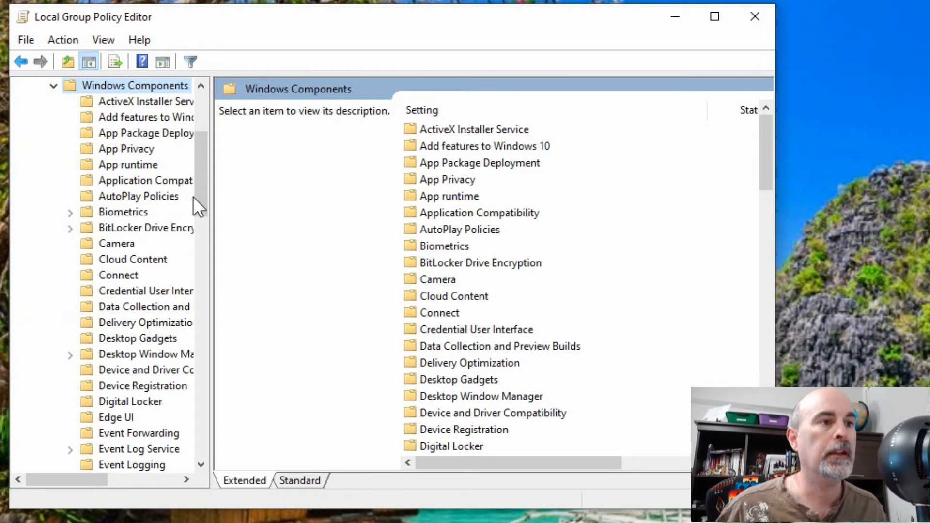
scroll(down, 3)
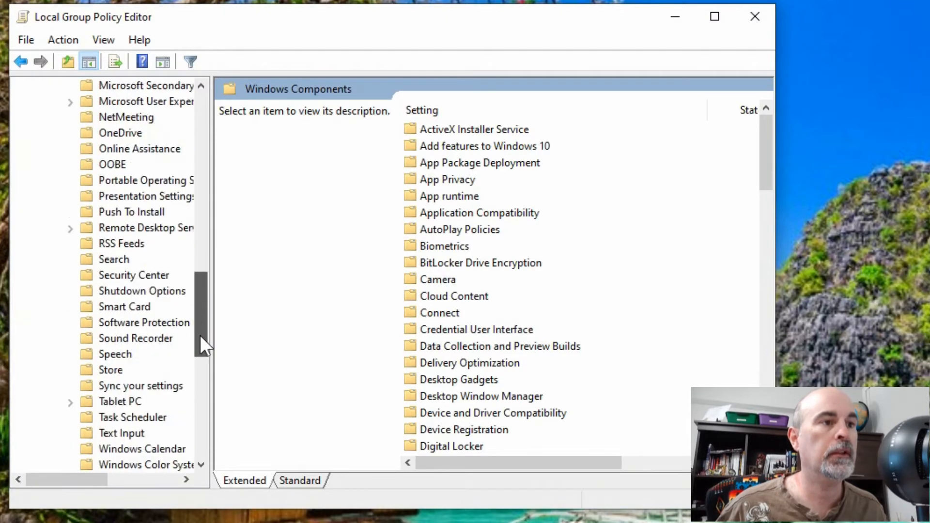
scroll(down, 3)
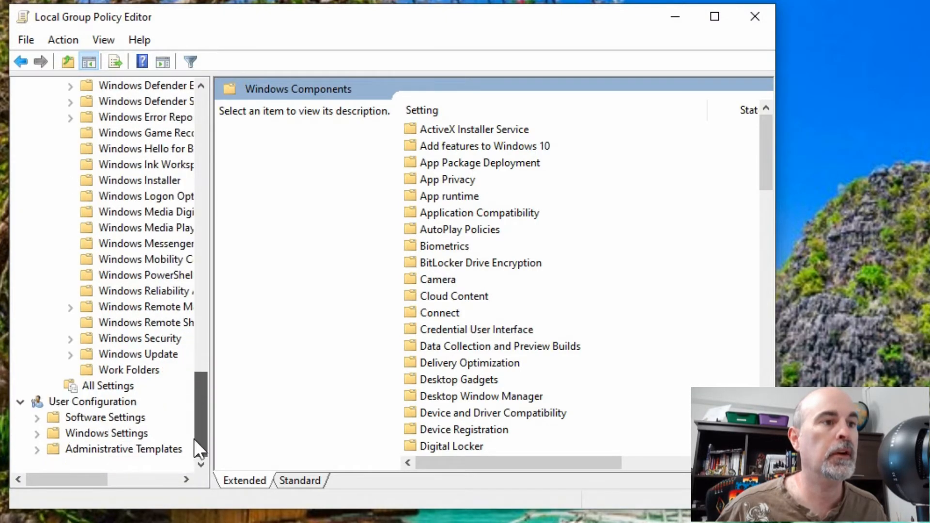
click(137, 354)
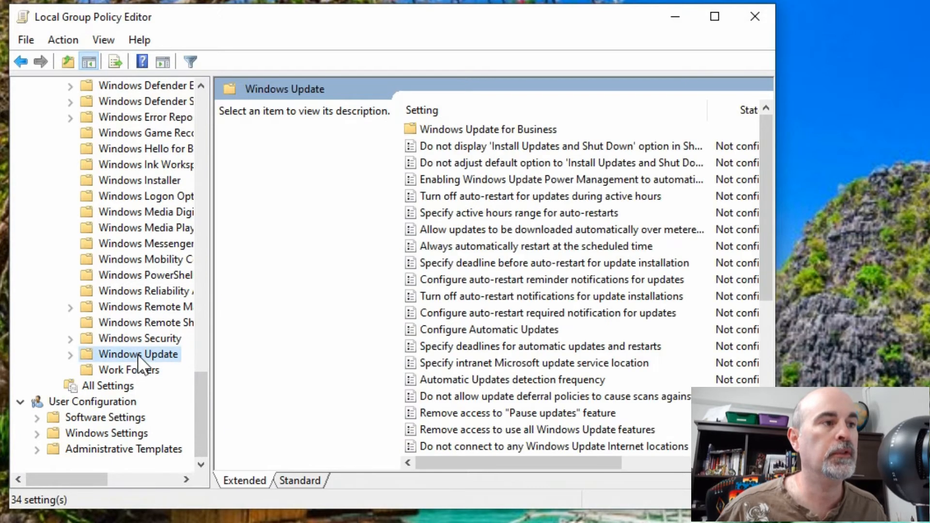
mouse_move(765, 216)
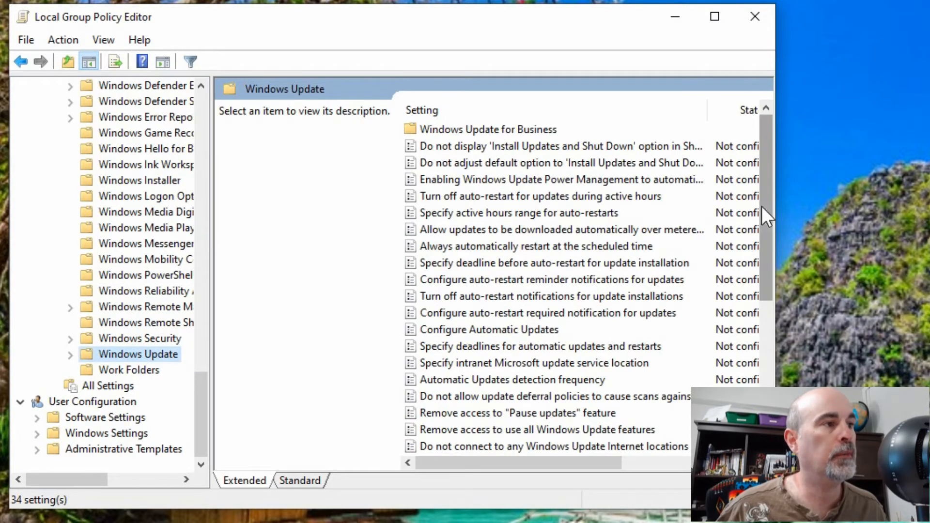
scroll(down, 3)
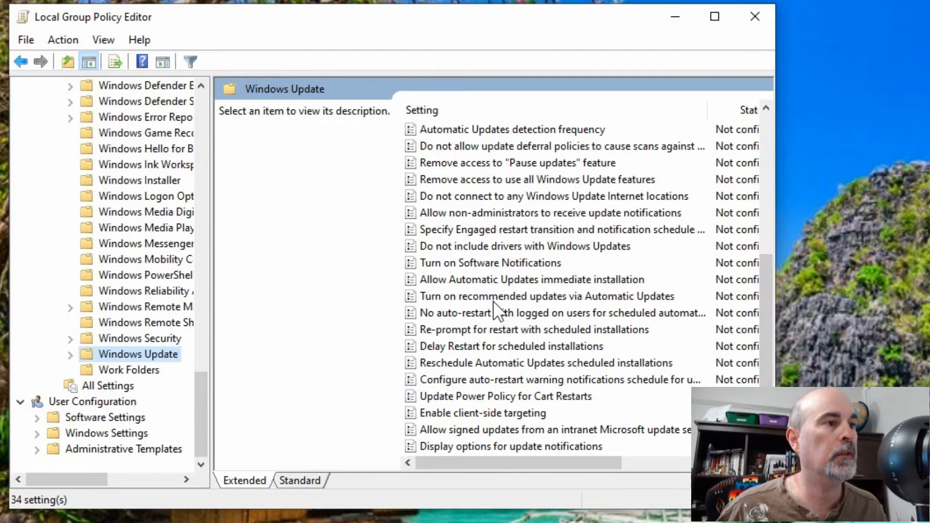
Step: Set 'Do not include drivers with Windows Updates' to Enabled, apply it, and close the editor
click(524, 246)
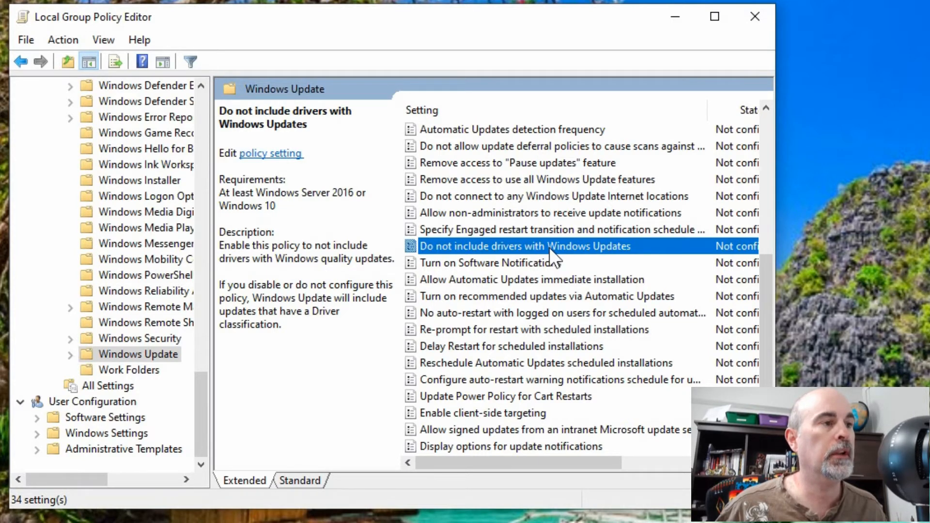
double_click(533, 246)
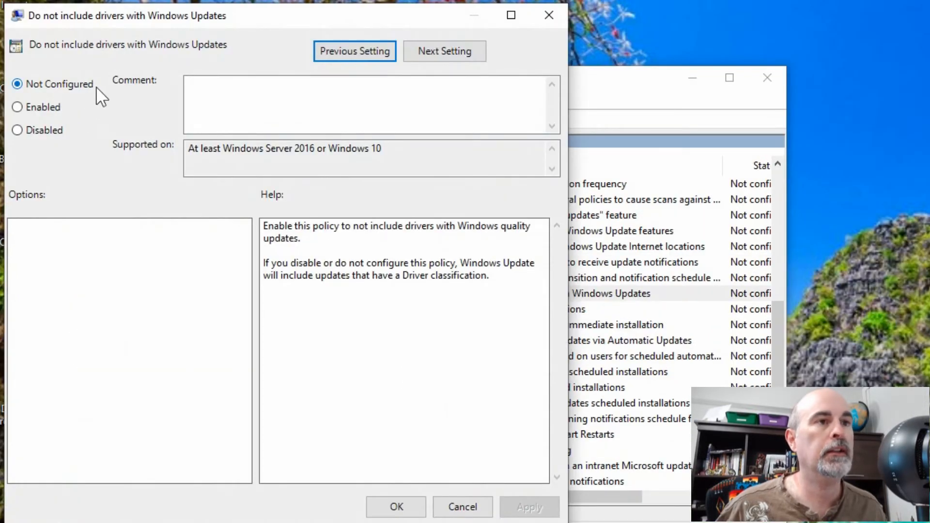
mouse_move(87, 109)
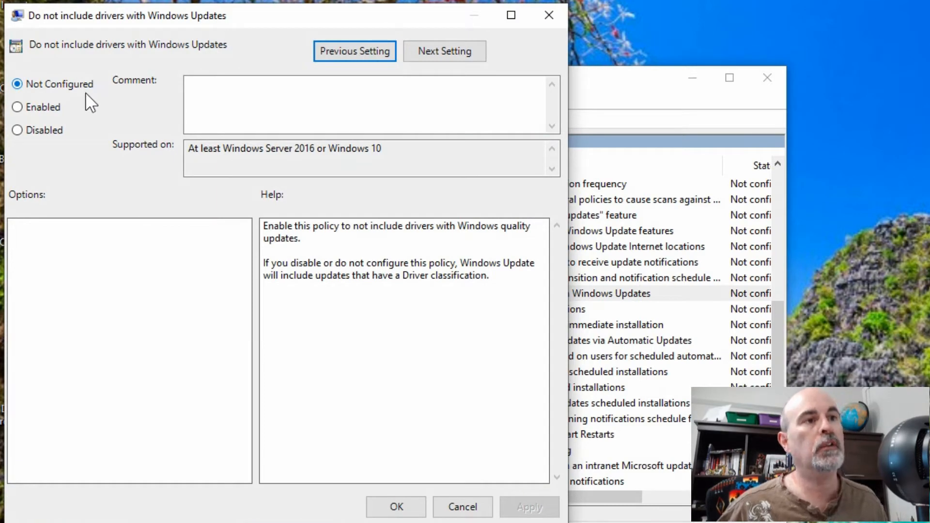
click(18, 106)
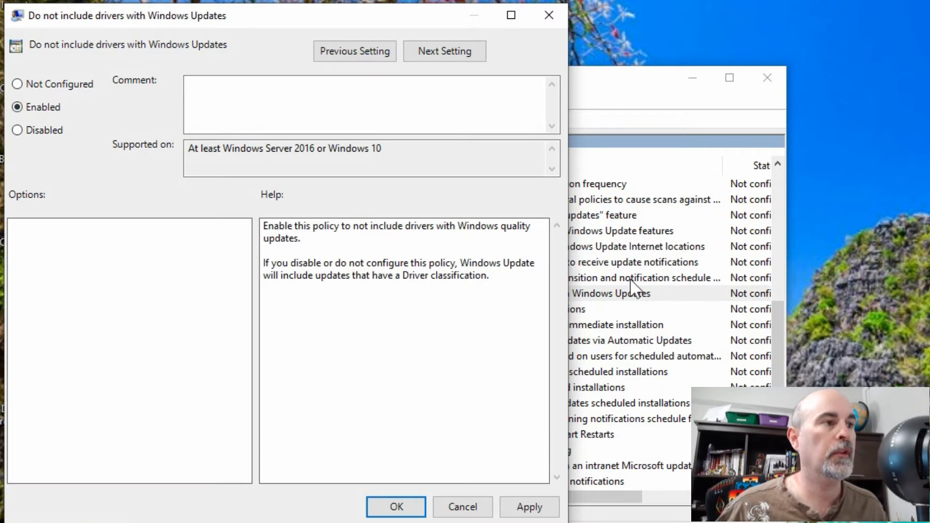
mouse_move(358, 246)
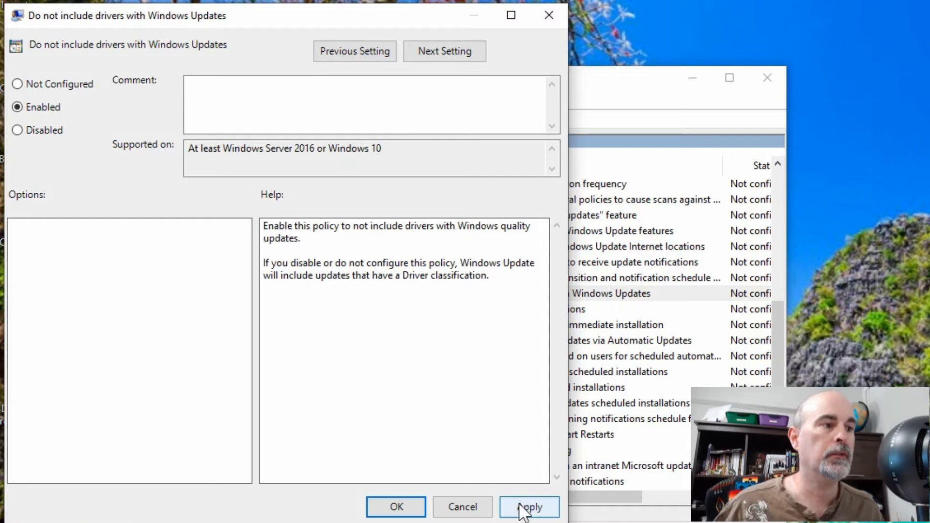
click(529, 507)
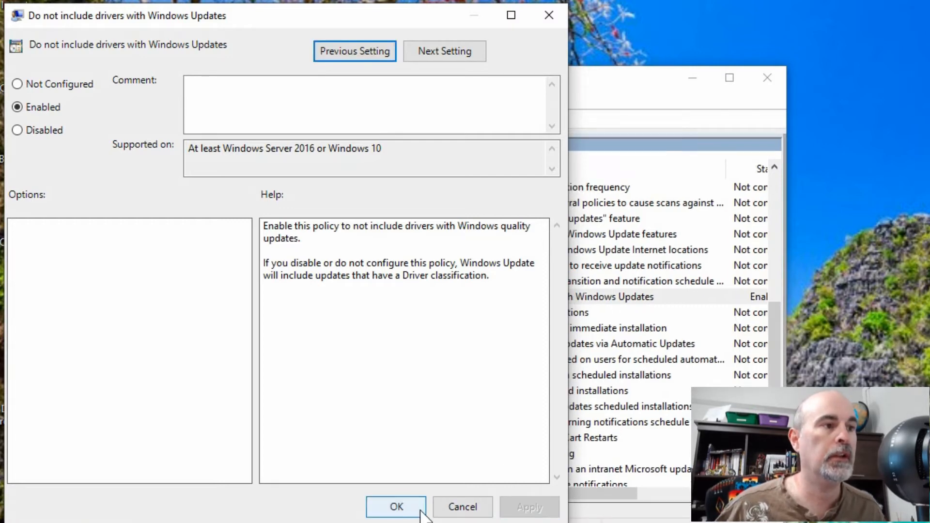
click(396, 521)
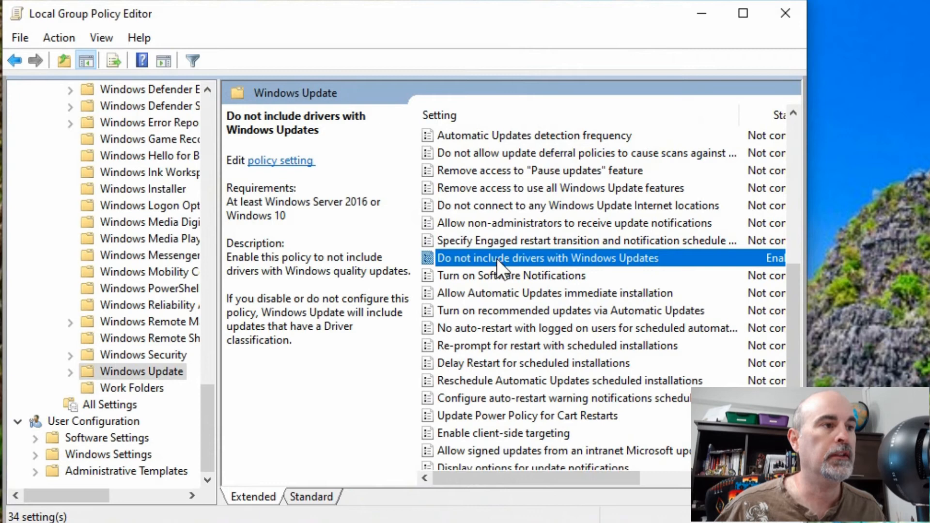
mouse_move(784, 13)
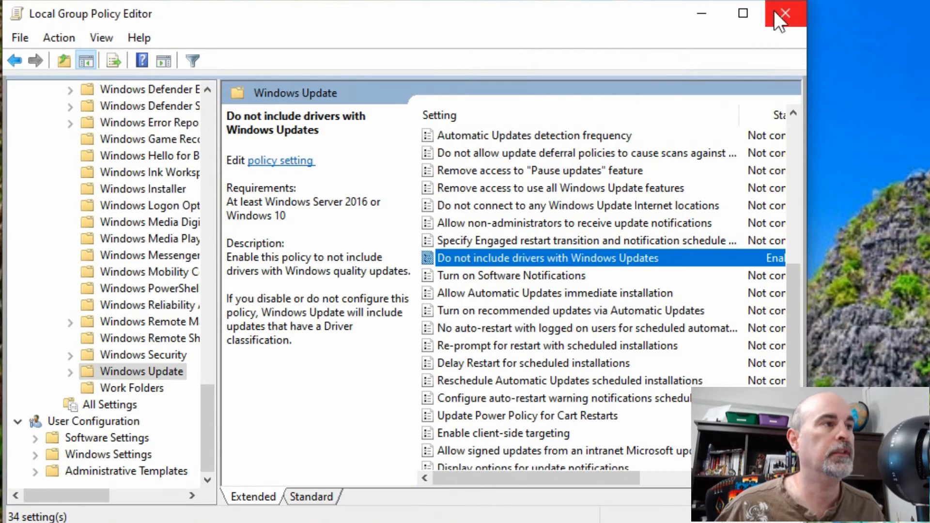
click(782, 13)
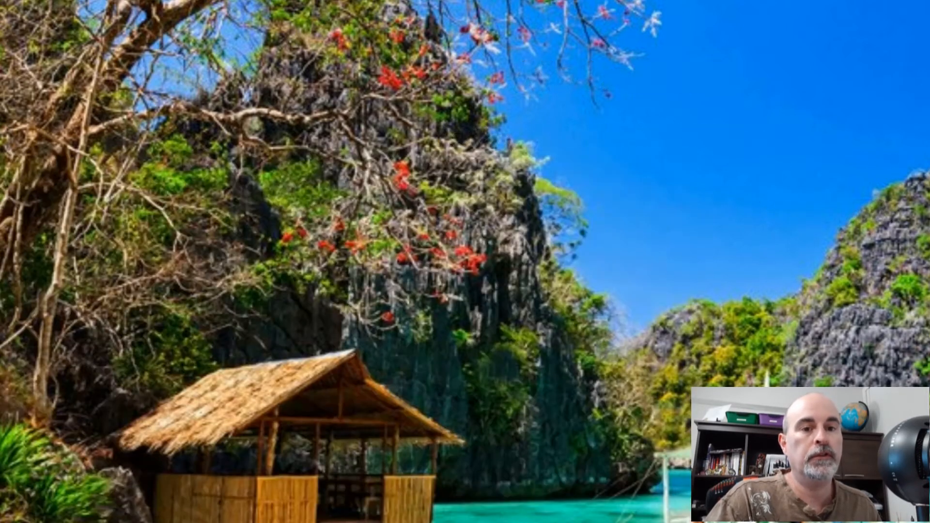
Step: Search the Start menu for 'reged' to find the Registry Editor
text(reged)
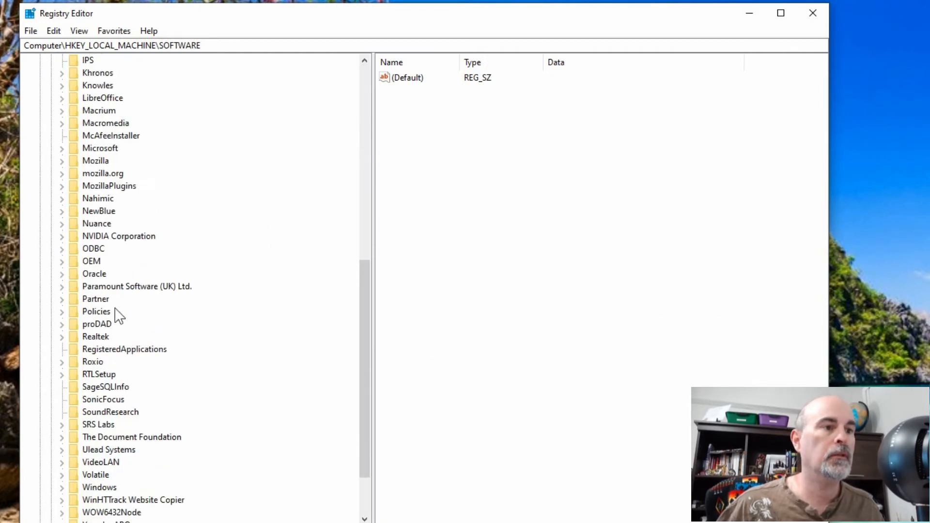
Step: Expand SOFTWARE\Policies\Microsoft\Windows in the registry tree and select WindowsUpdate
click(96, 311)
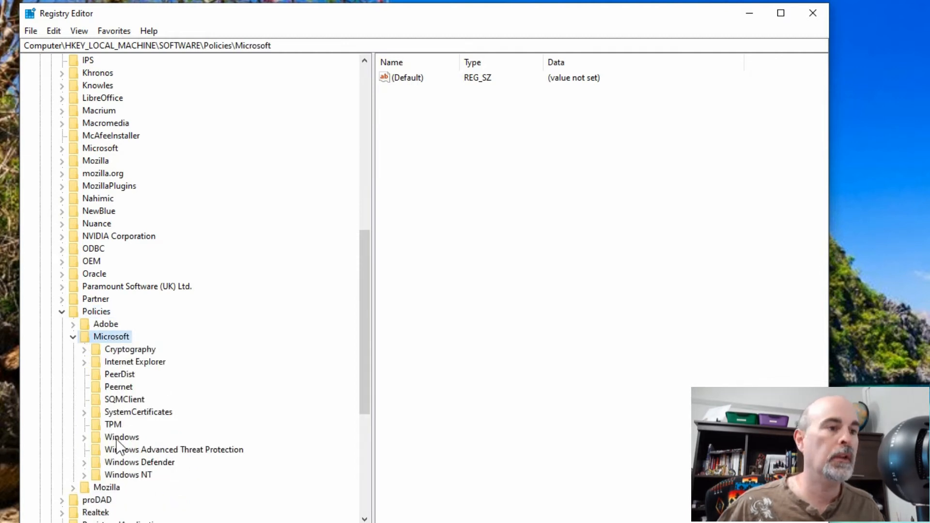
click(119, 437)
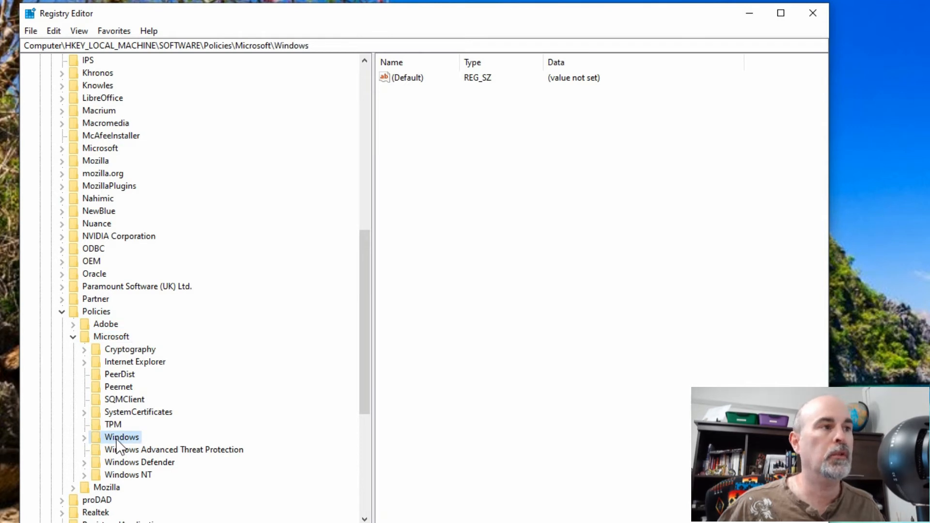
click(125, 437)
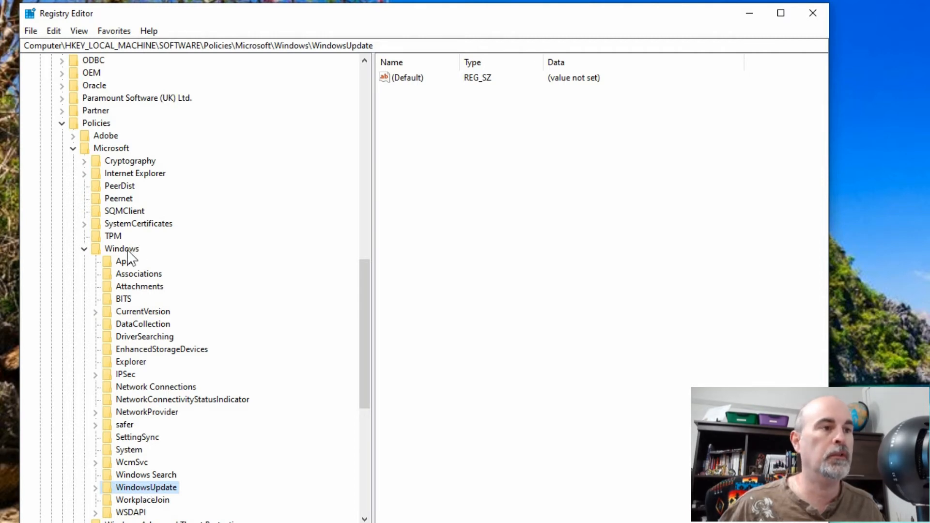
right_click(123, 249)
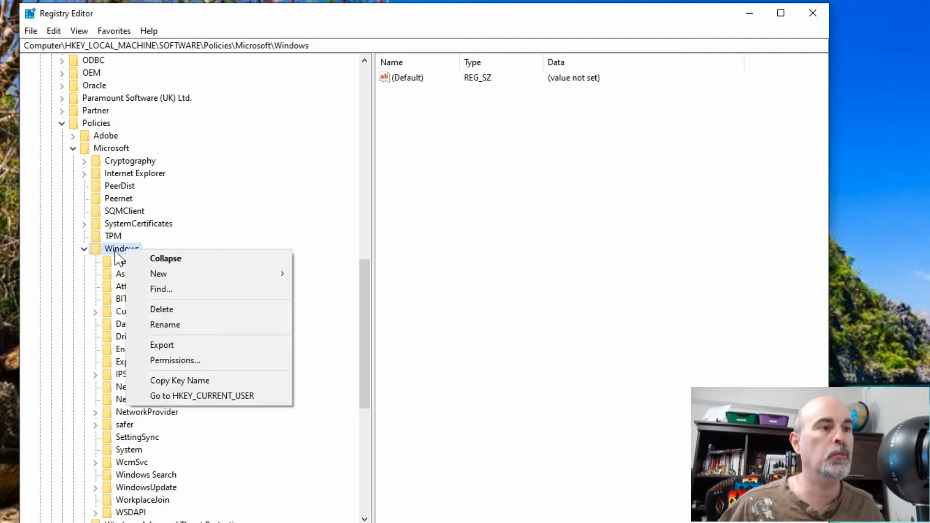
mouse_move(158, 273)
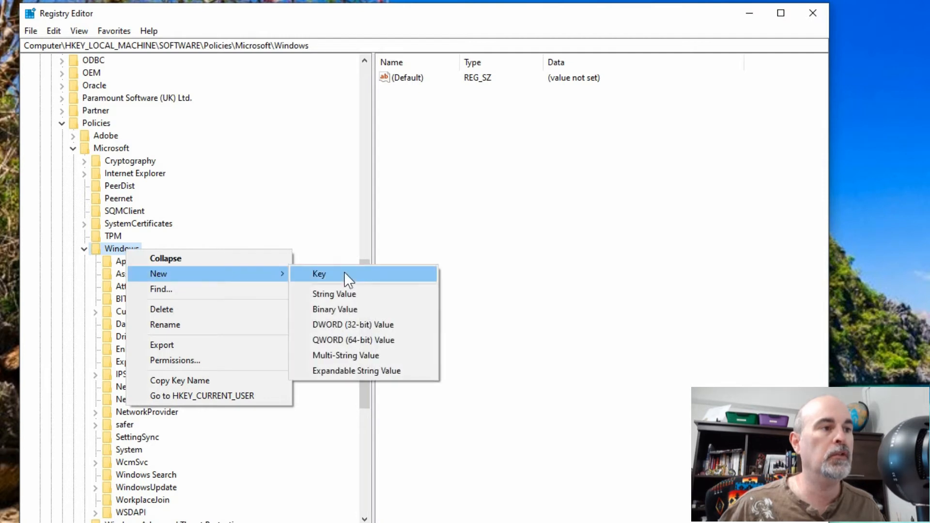
click(318, 274)
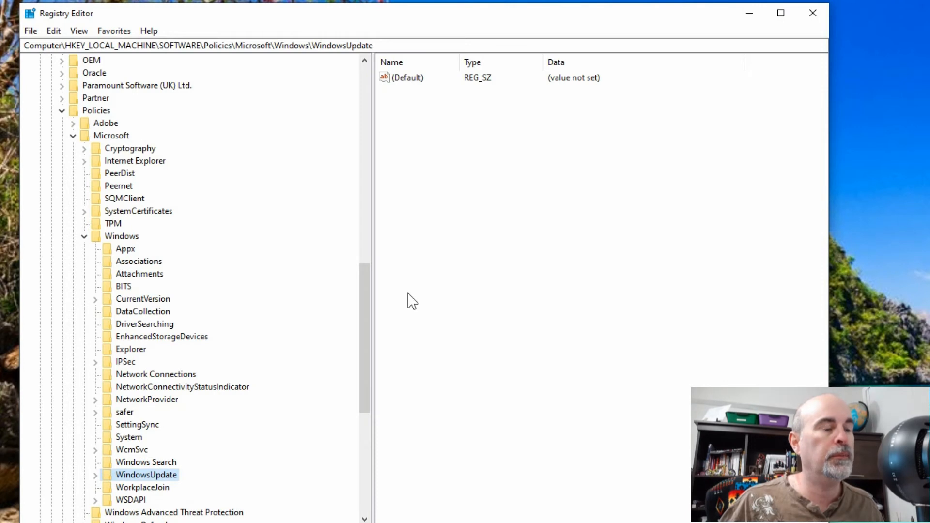
mouse_move(421, 132)
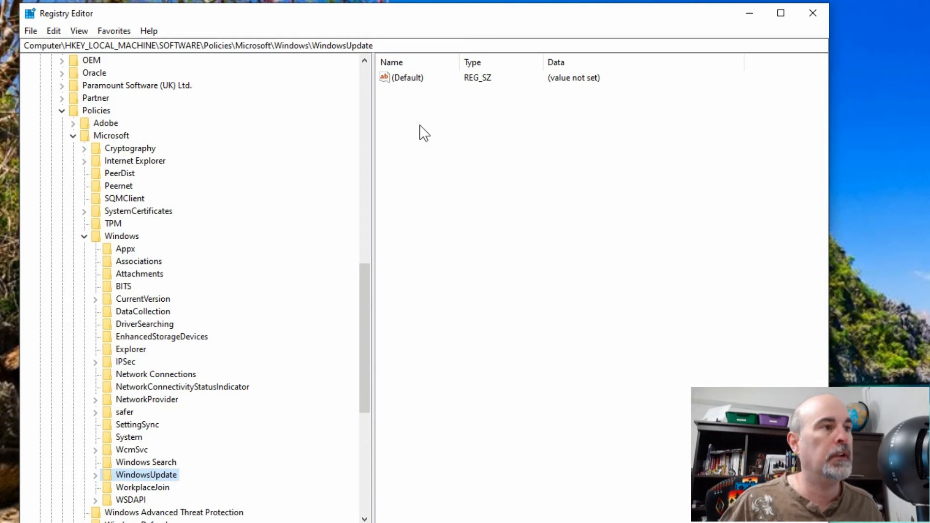
Step: Create a new DWORD (32-bit) value named ExcludeWUDriversInQualityUpdate under WindowsUpdate
right_click(422, 133)
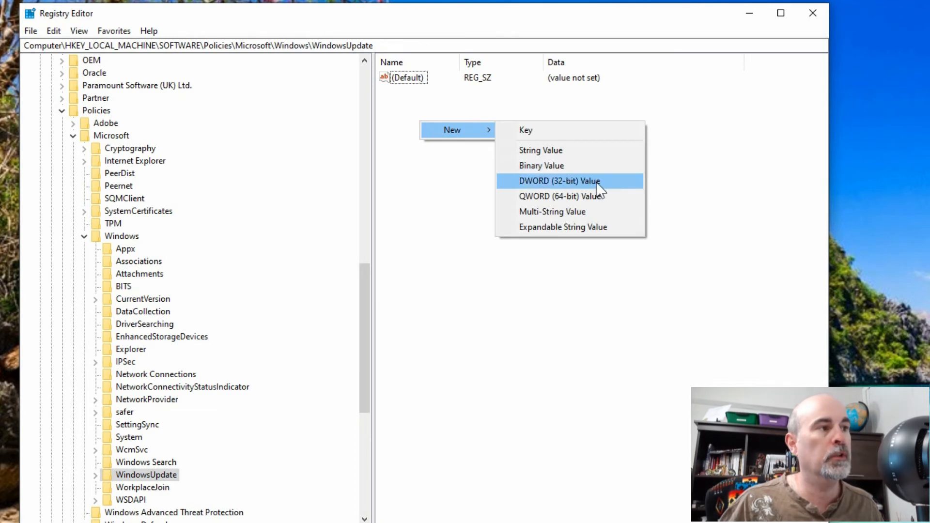
click(561, 181)
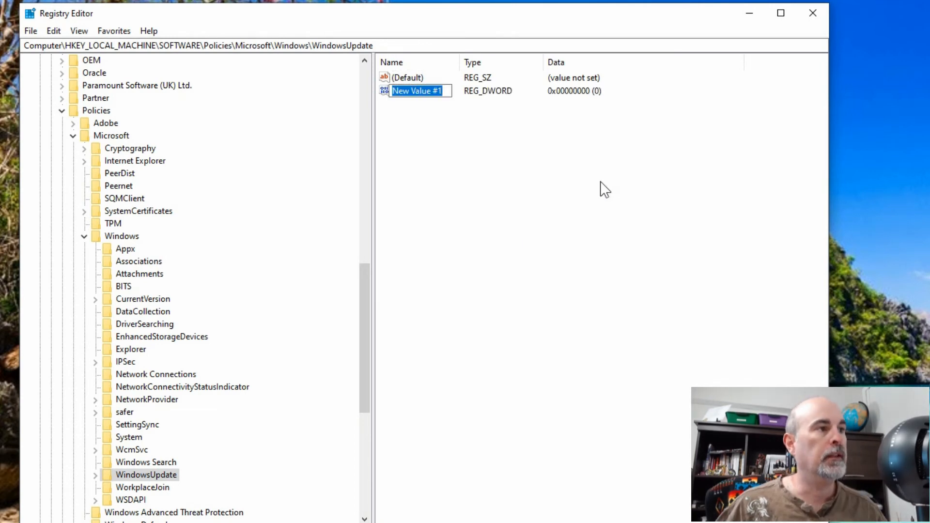
right_click(416, 91)
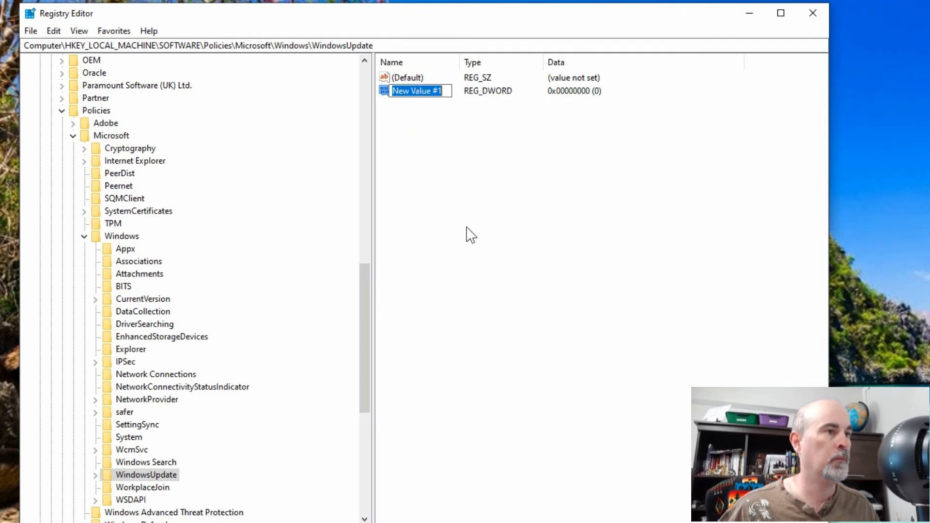
text(ExcludeWUDriversInQualityUpdate)
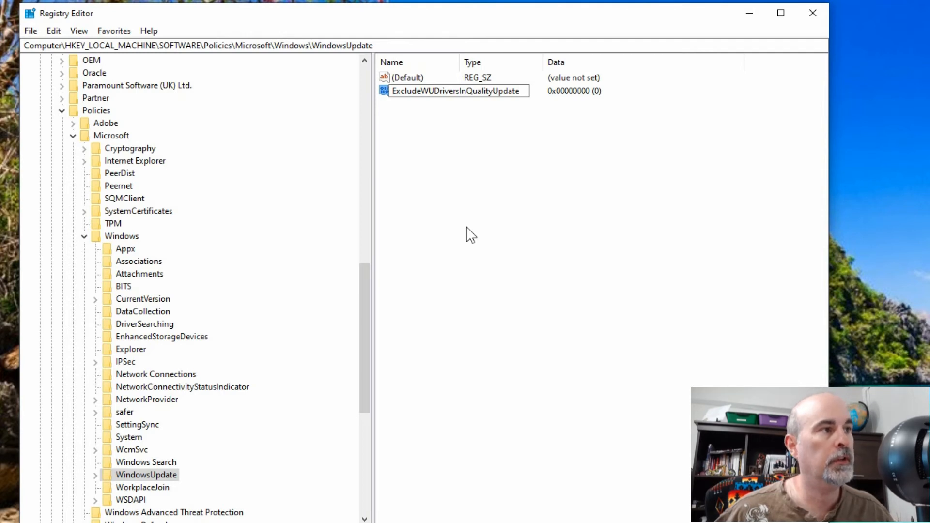
double_click(453, 92)
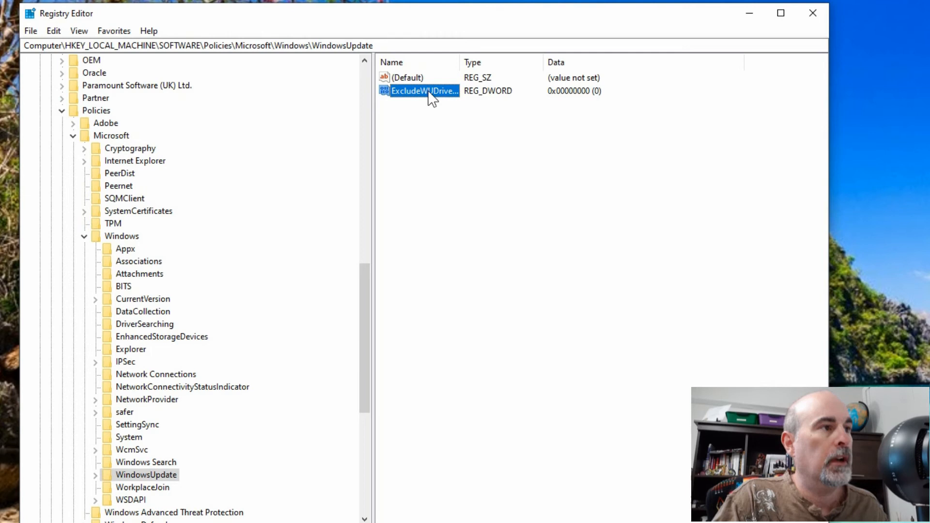
Step: Change ExcludeWUDriversInQualityUpdate's value data from 0 to 1 and confirm
double_click(424, 91)
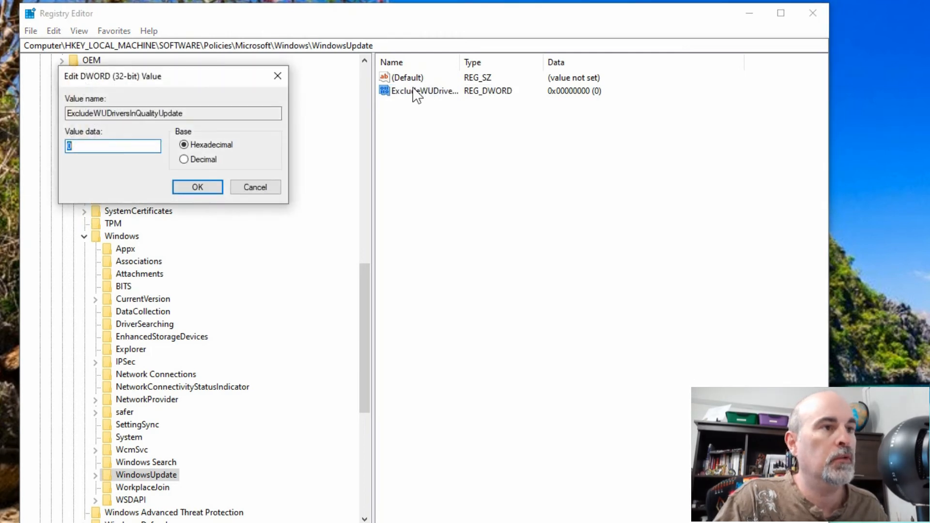
mouse_move(379, 110)
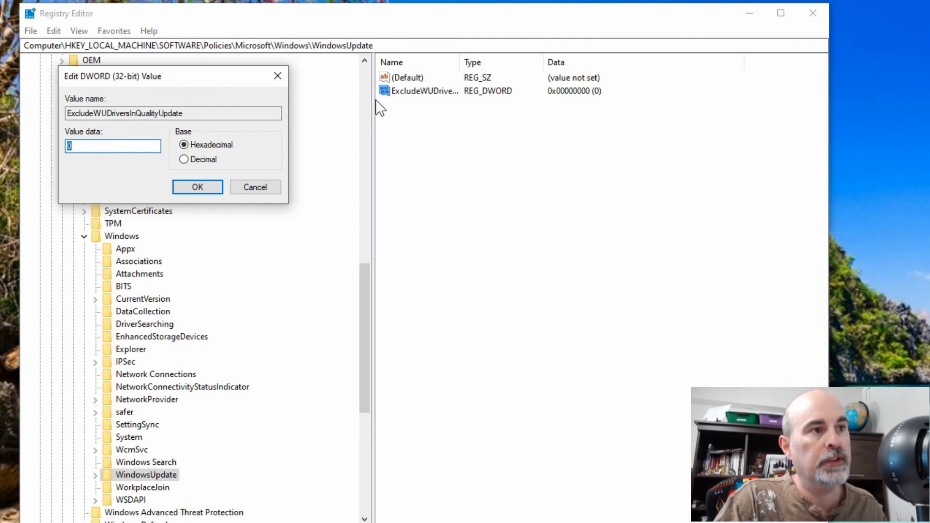
text(1)
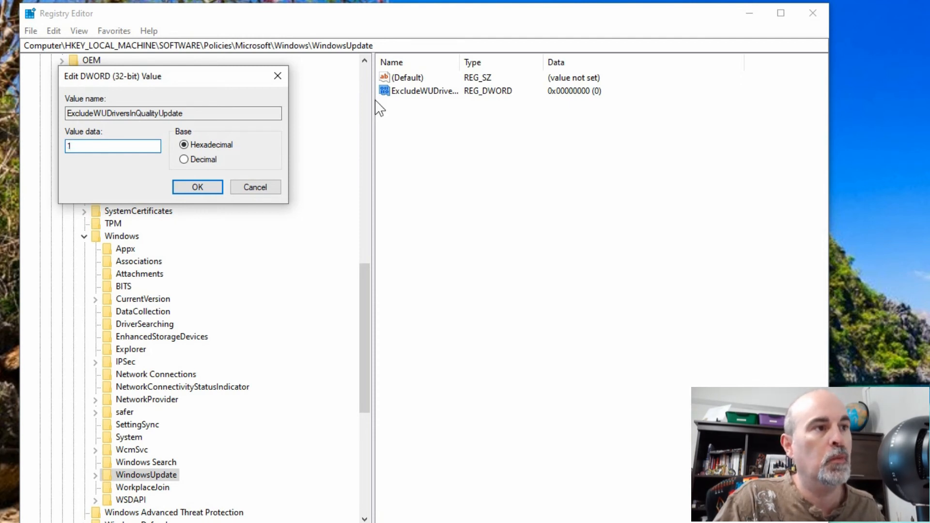
click(197, 187)
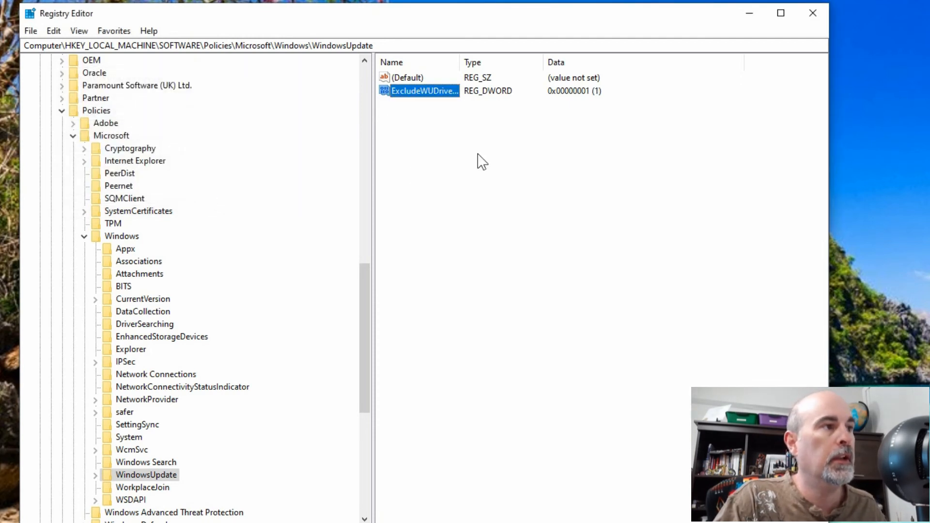